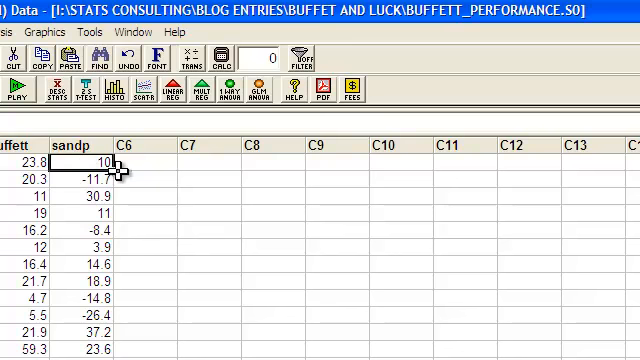
mouse_move(50, 223)
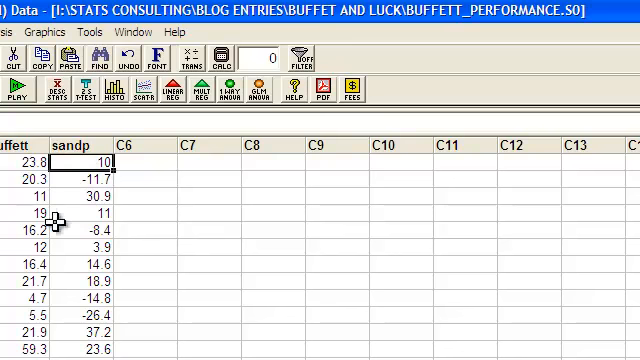
mouse_move(128, 170)
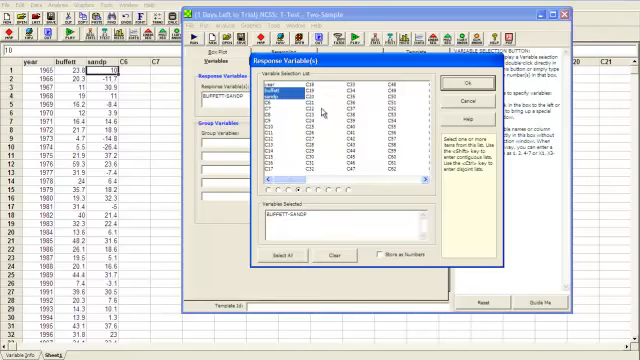
Select buffett and sandp as the two response variables for the t-test.
click(267, 91)
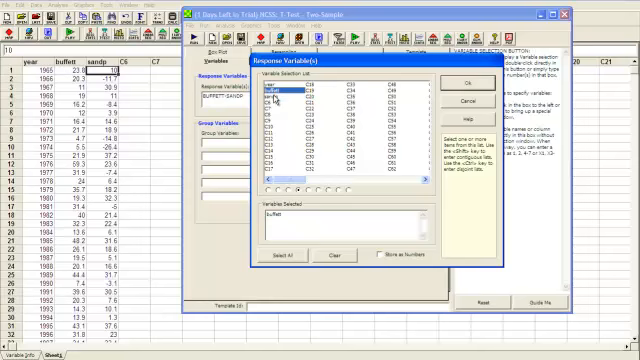
click(270, 92)
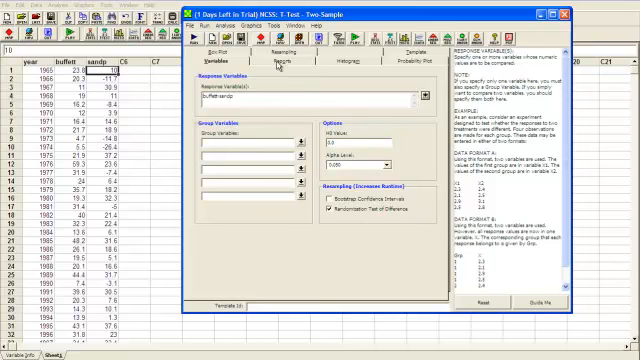
Go through the Reports settings to reach the Resampling settings of the two-sample t-test.
click(264, 57)
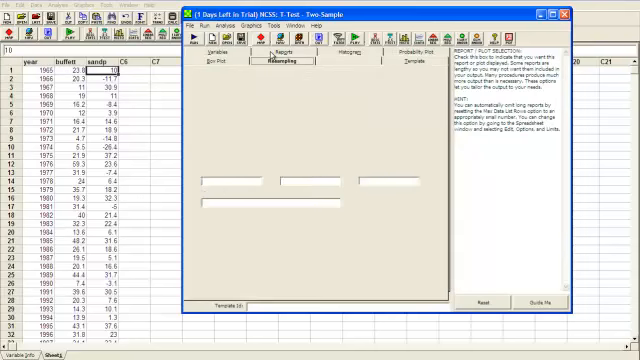
click(293, 68)
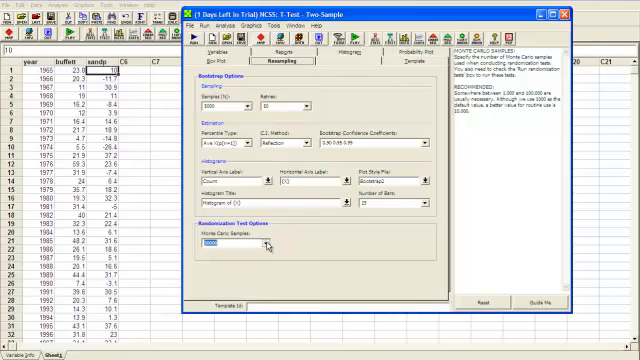
Set the randomization test's Monte Carlo Samples to 10000.
click(263, 245)
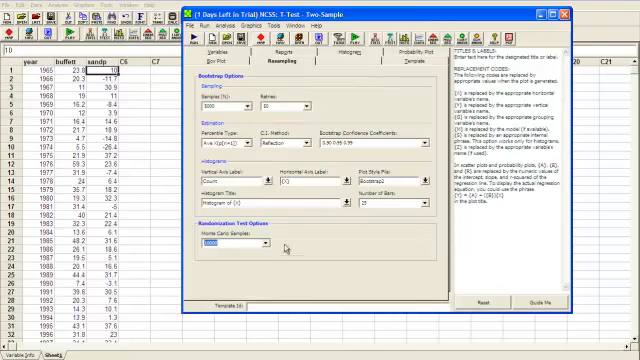
mouse_move(228, 67)
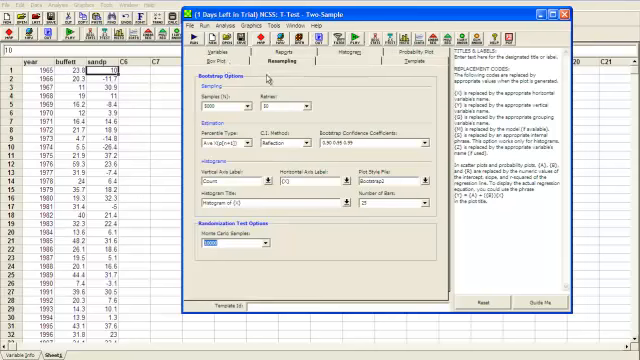
click(230, 245)
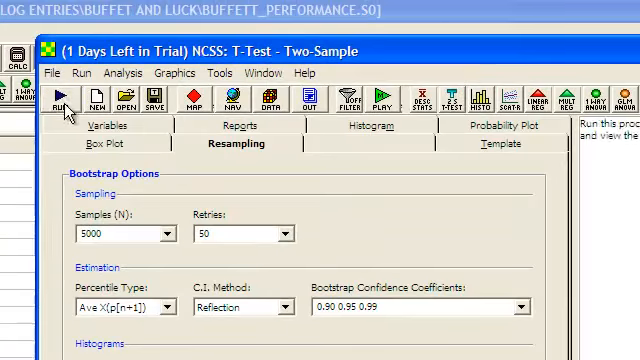
Run the two-sample t-test to generate the Two-Sample Test Report.
click(62, 99)
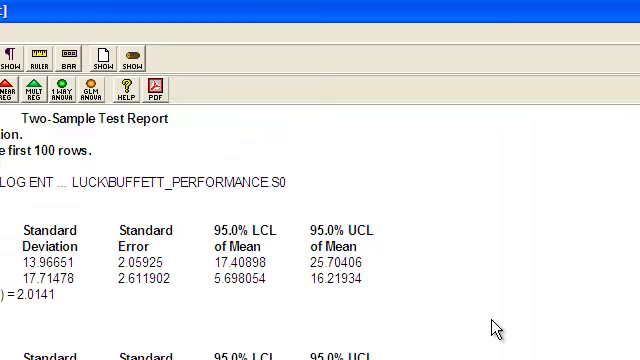
mouse_move(493, 327)
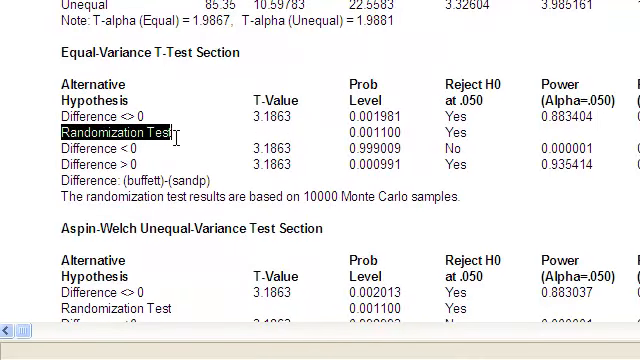
mouse_move(347, 131)
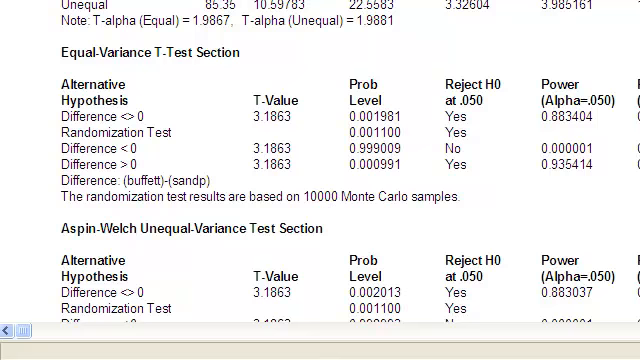
Scroll to the probability columns and highlight the randomization test p-value 0.001100.
scroll(up, 3)
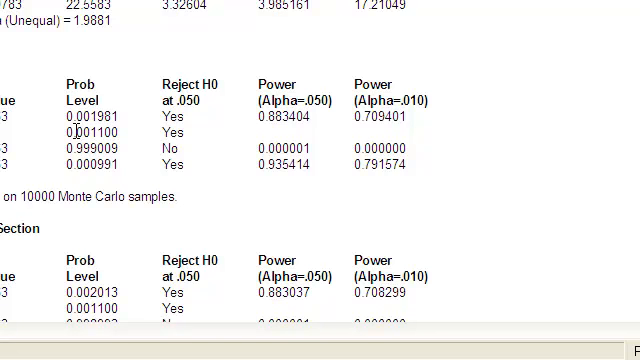
double_click(80, 132)
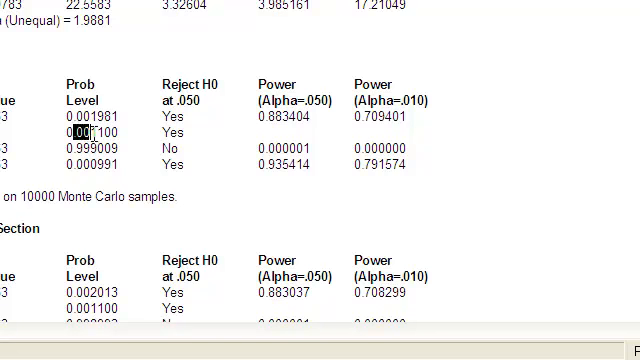